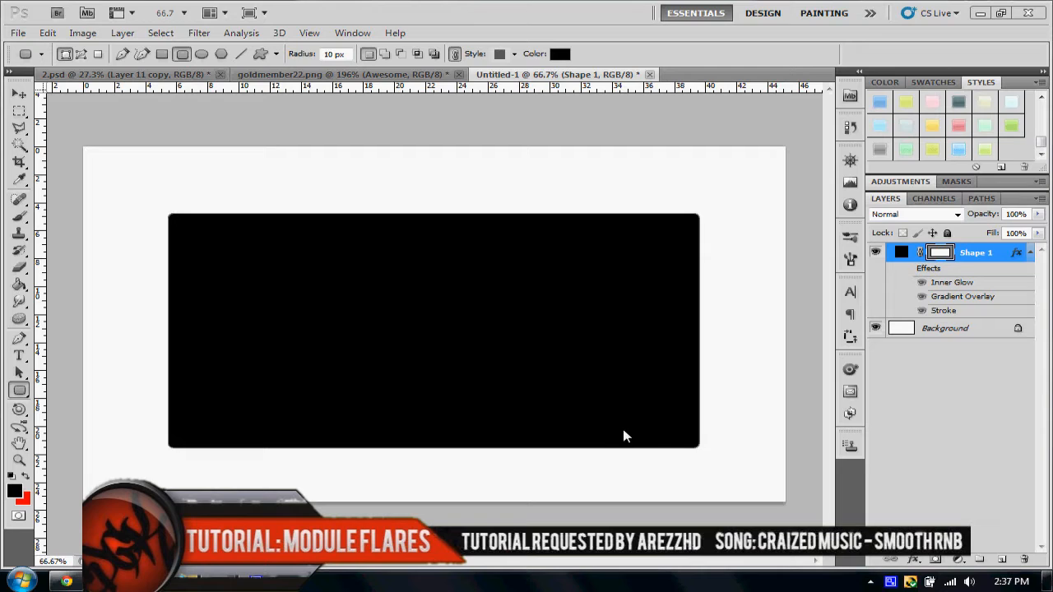
mouse_move(518, 490)
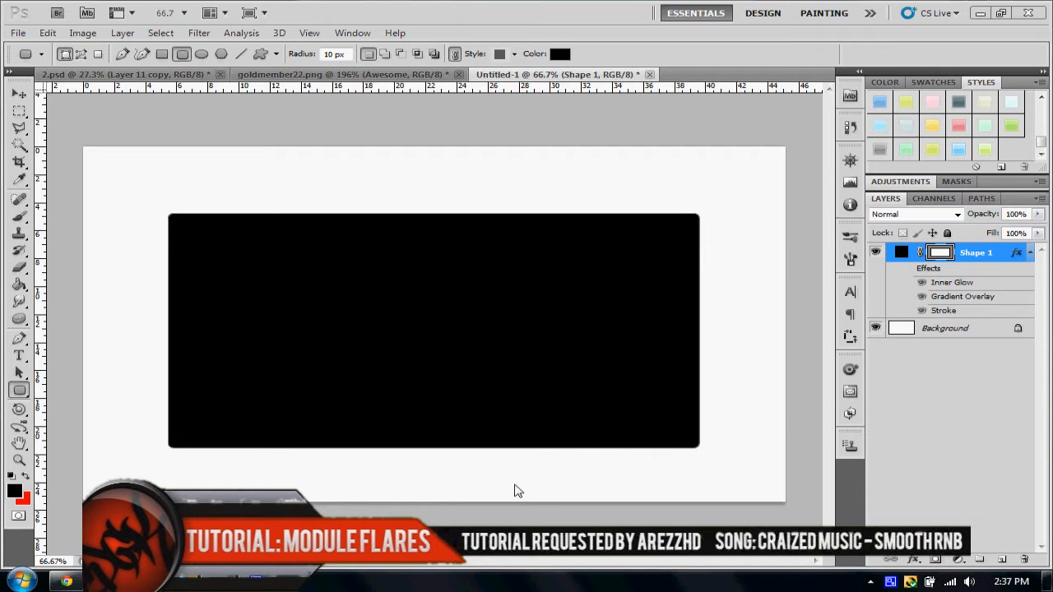
mouse_move(329, 304)
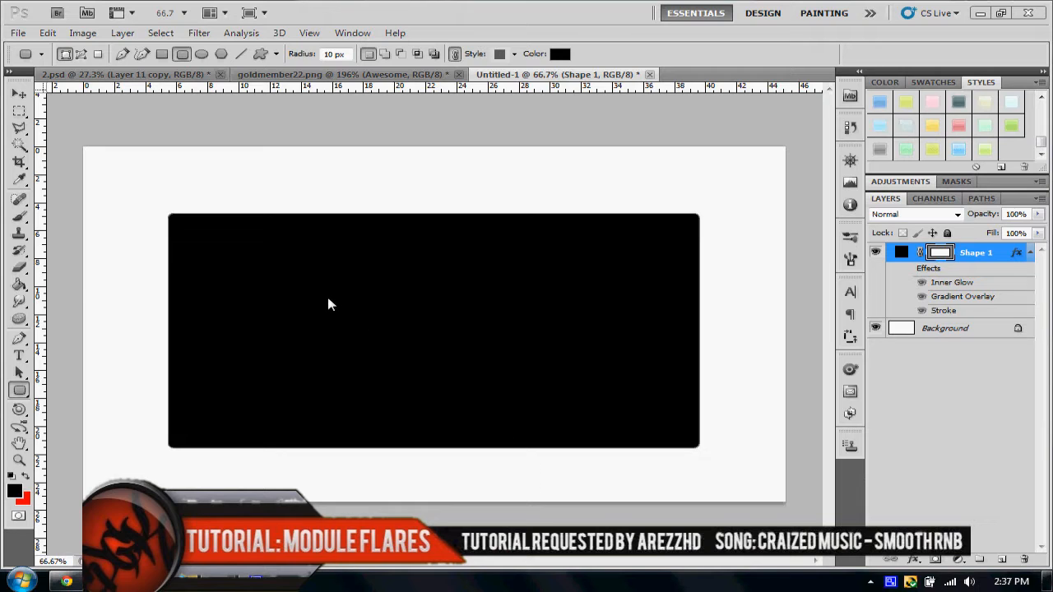
mouse_move(675, 382)
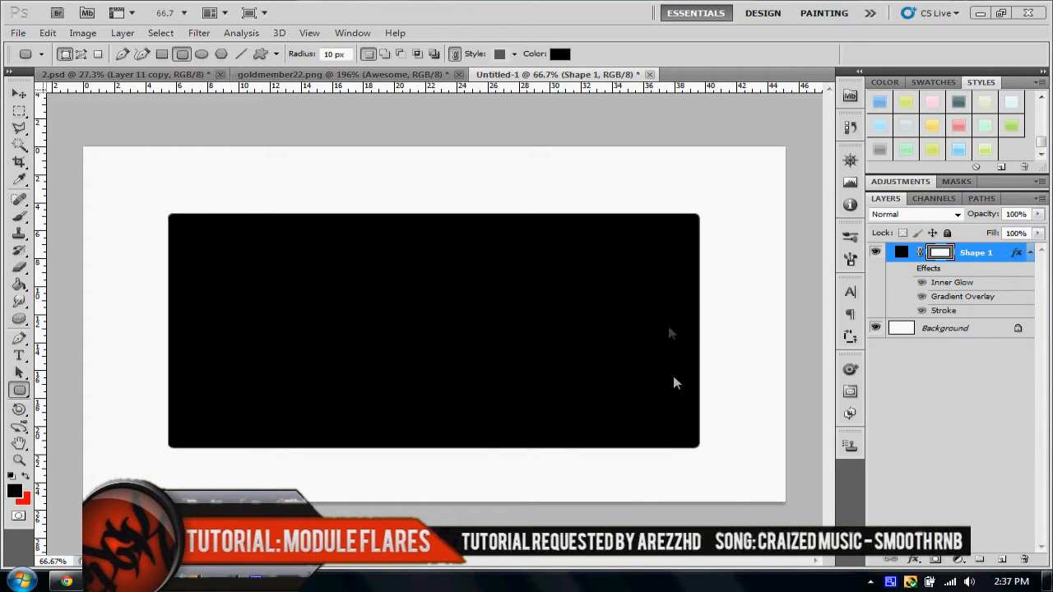
mouse_move(1012, 277)
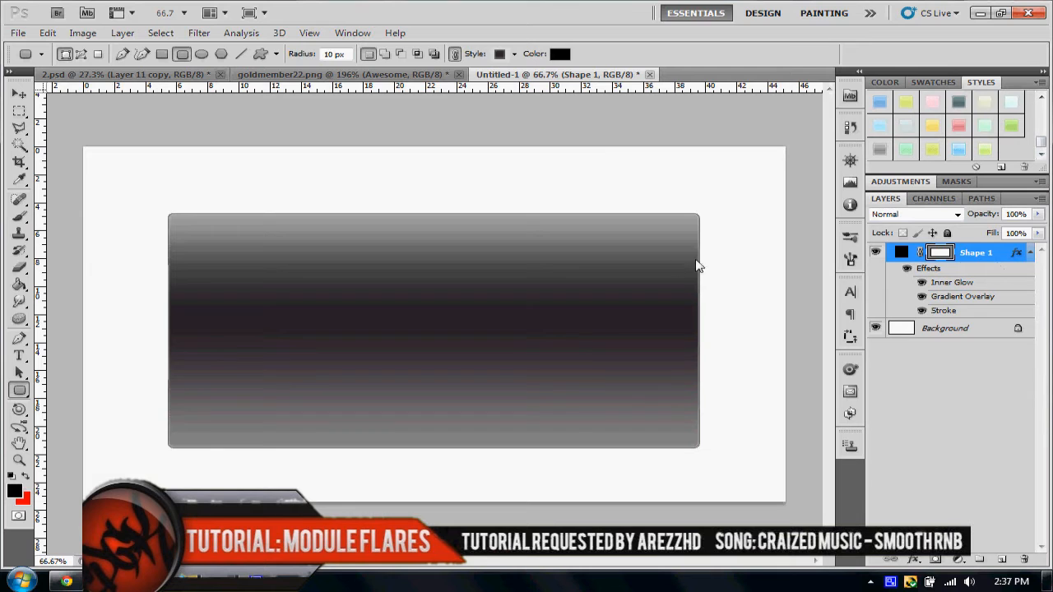
Step: Give Shape 1 only a Stroke effect with Gradient fill type positioned Outside
double_click(974, 254)
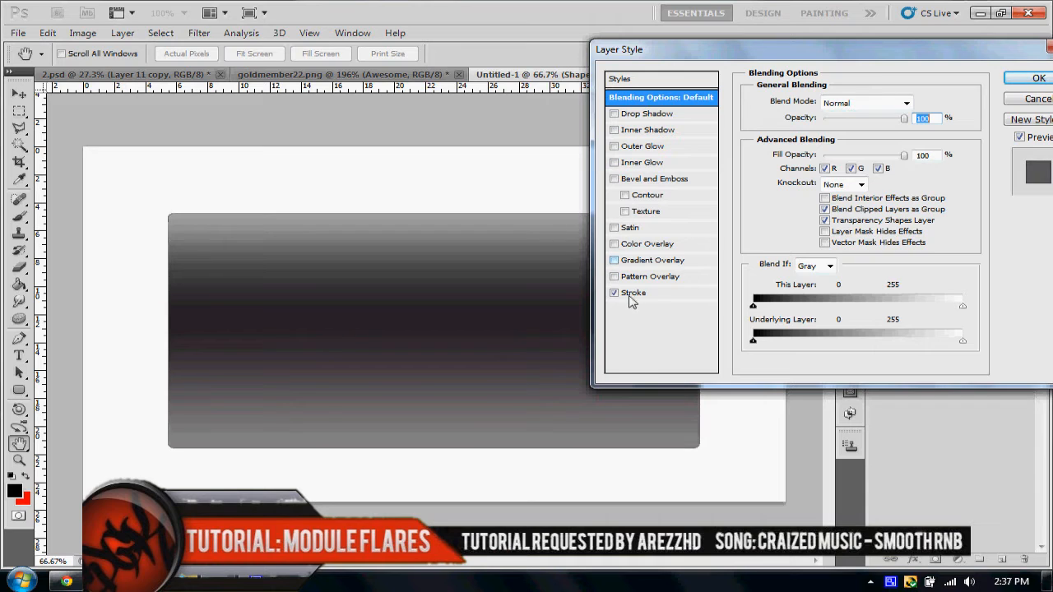
left_click(635, 293)
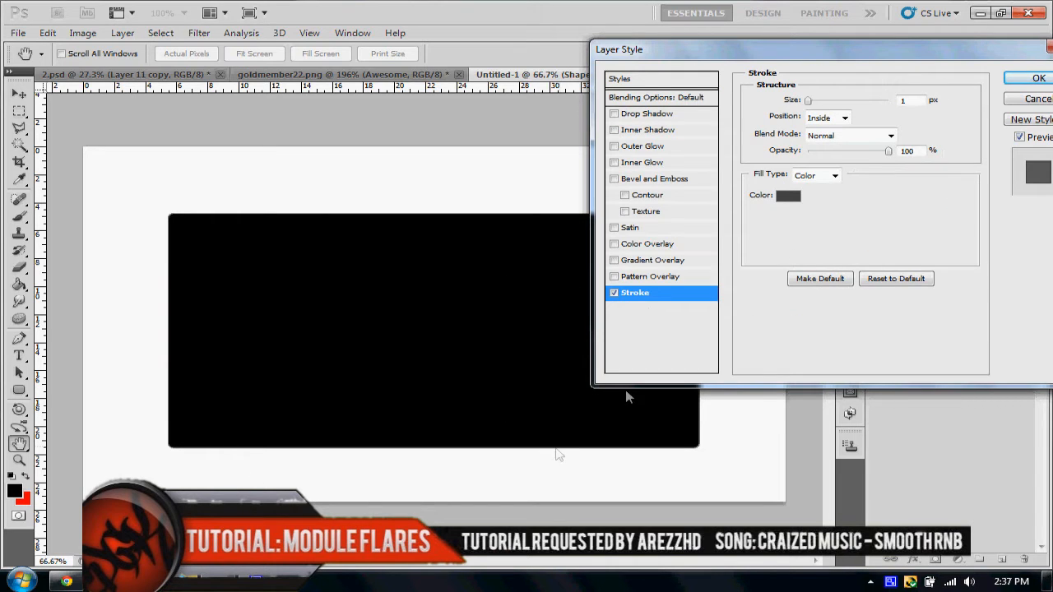
mouse_move(1002, 526)
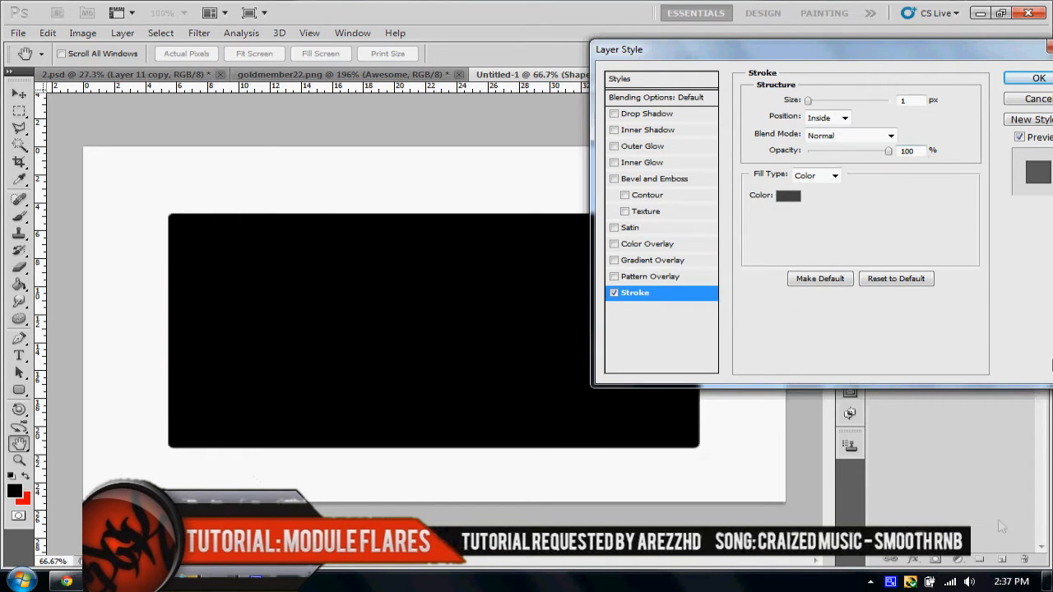
mouse_move(936, 169)
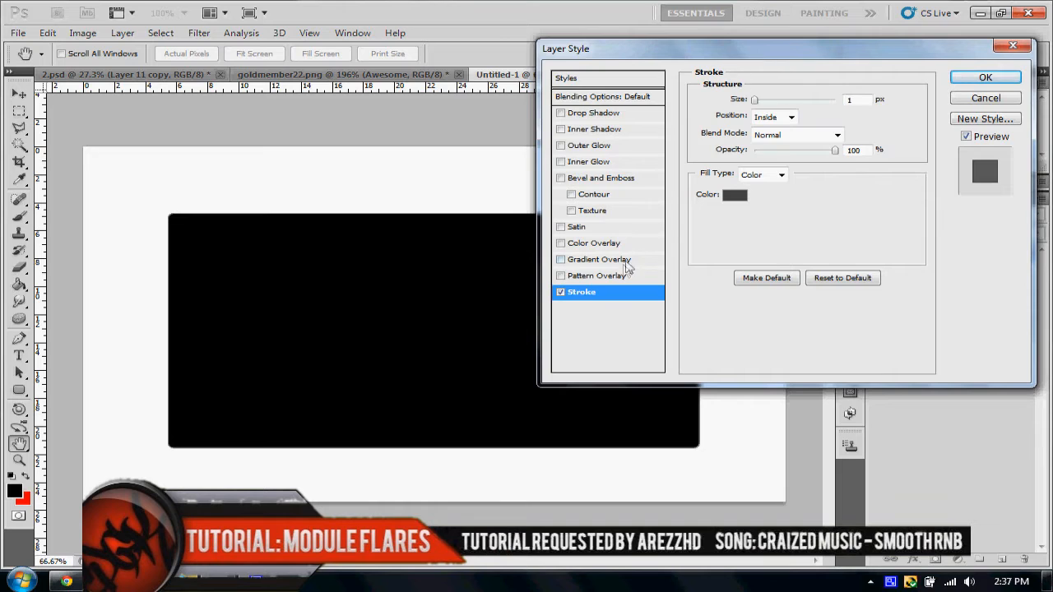
left_click(780, 175)
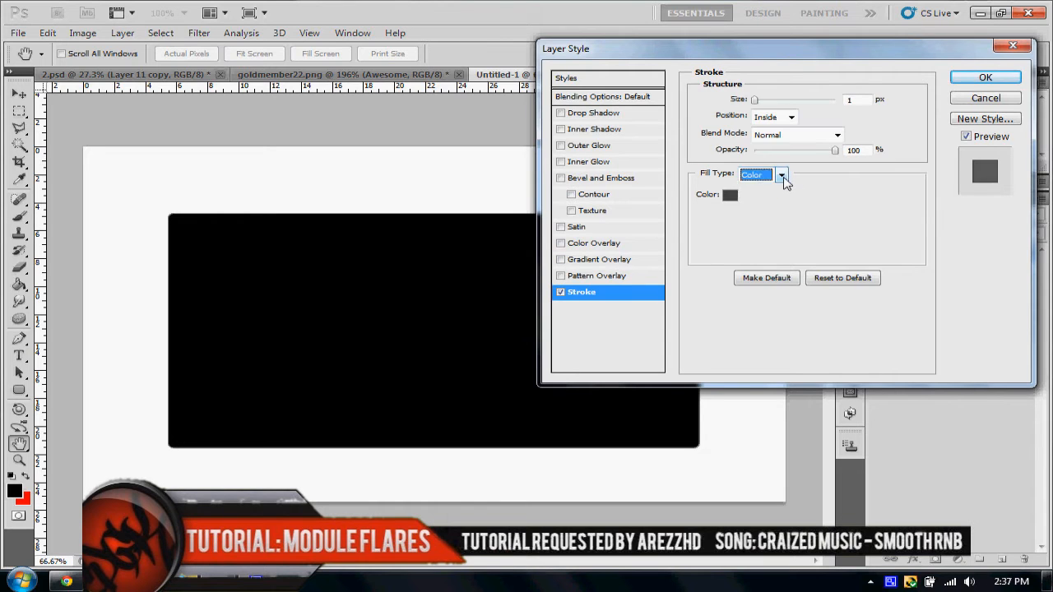
left_click(779, 174)
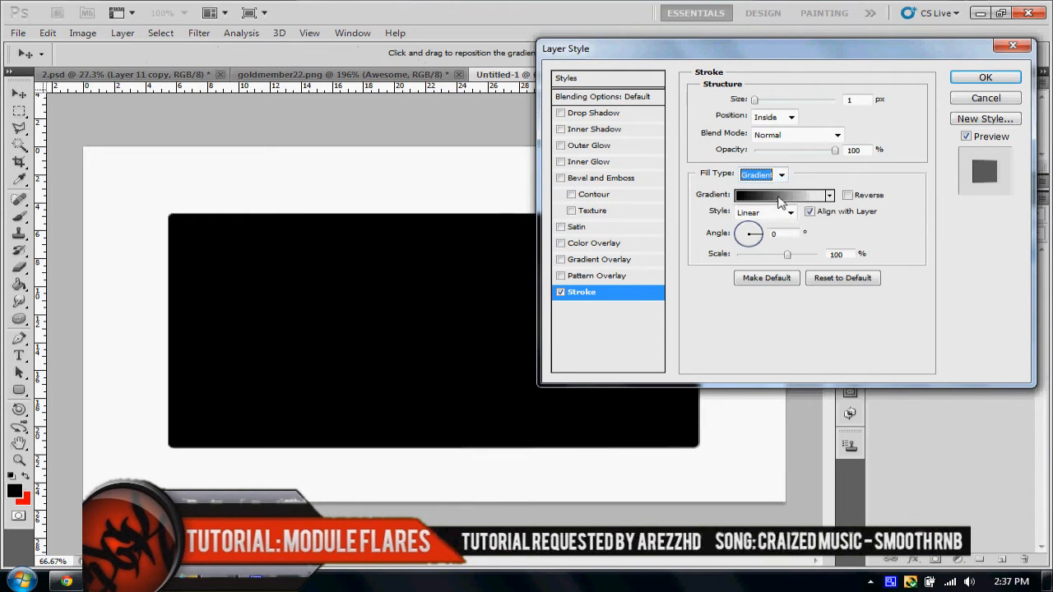
left_click(790, 116)
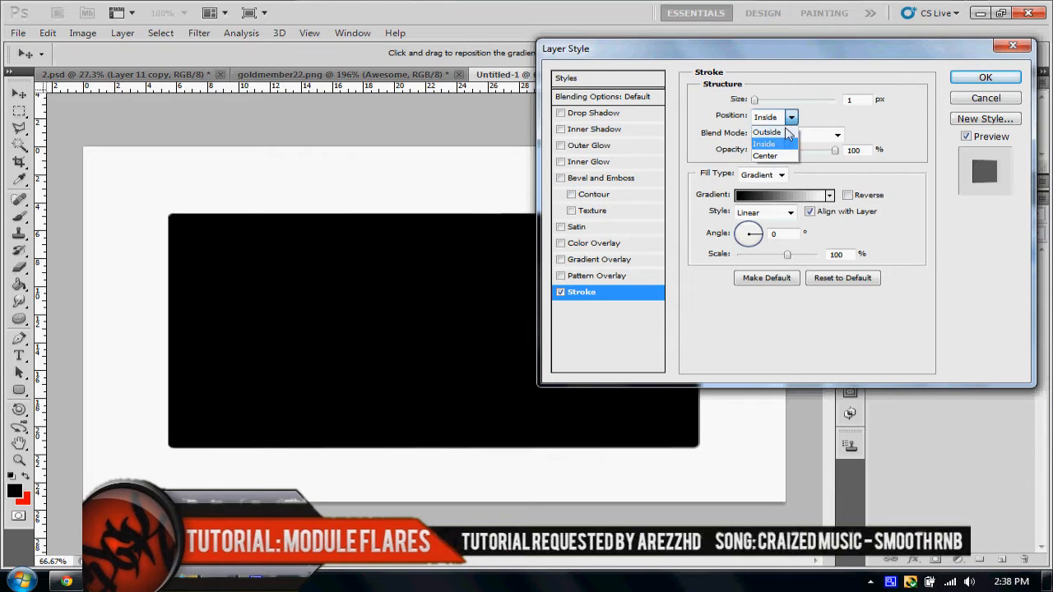
left_click(767, 132)
type("3")
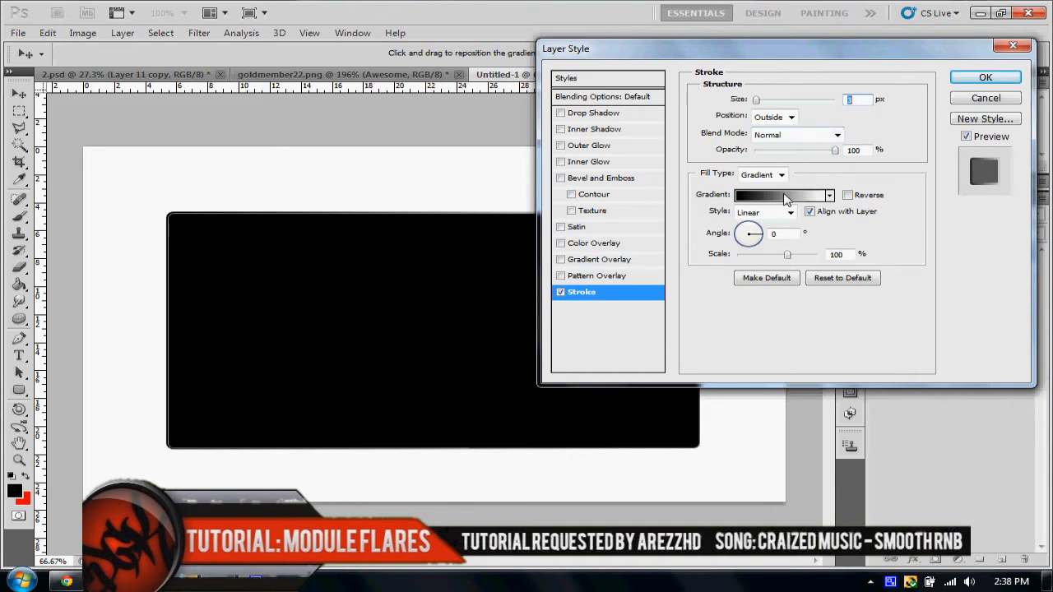
Step: Edit the stroke gradient to black–blue (2400ff)–black, removing the extra colour stop
left_click(776, 194)
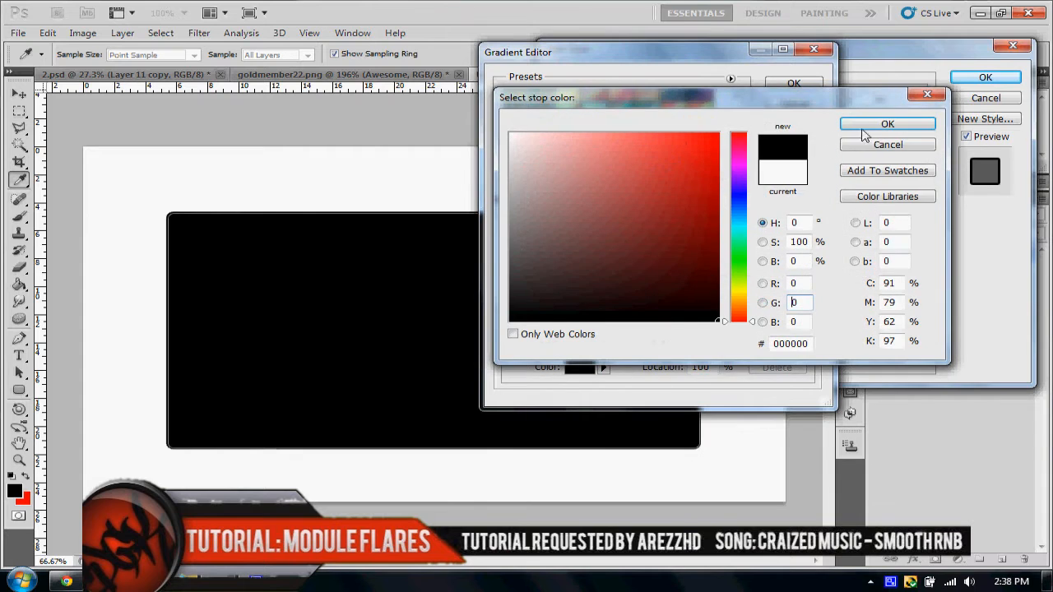
left_click(887, 123)
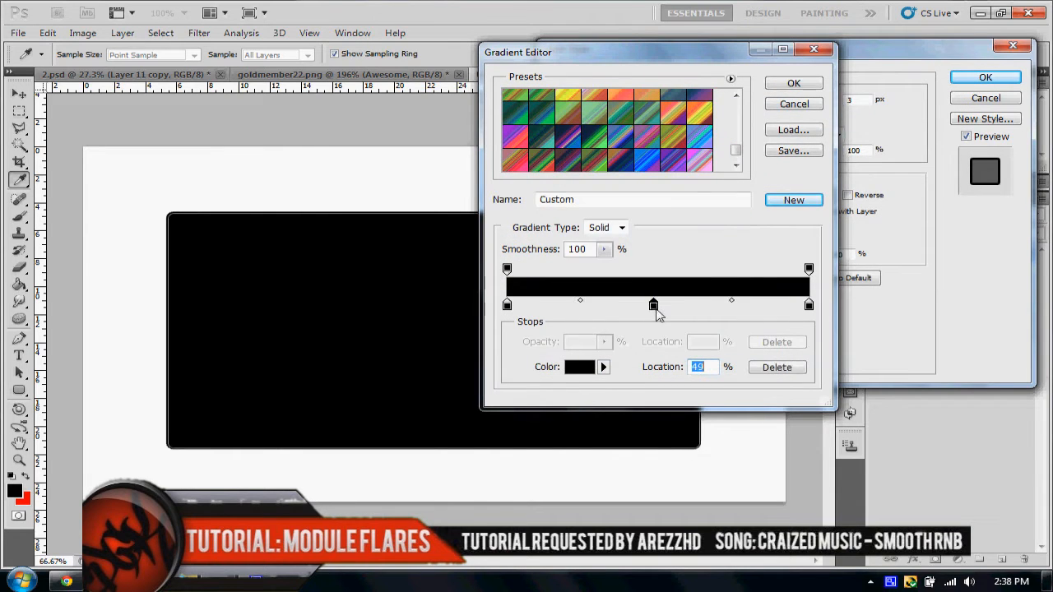
left_click(579, 367)
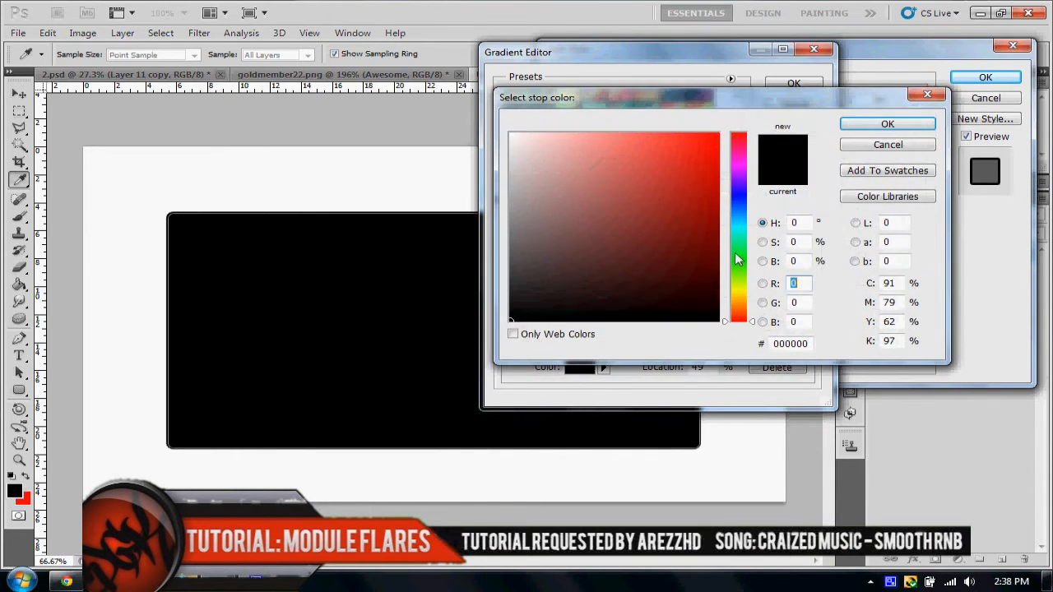
left_click(737, 191)
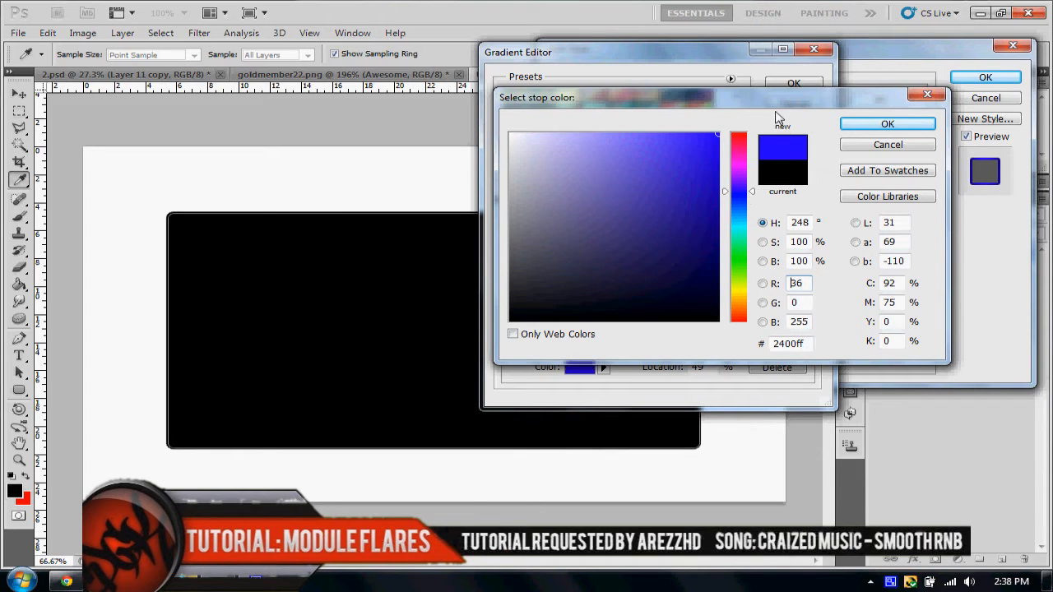
left_click(886, 124)
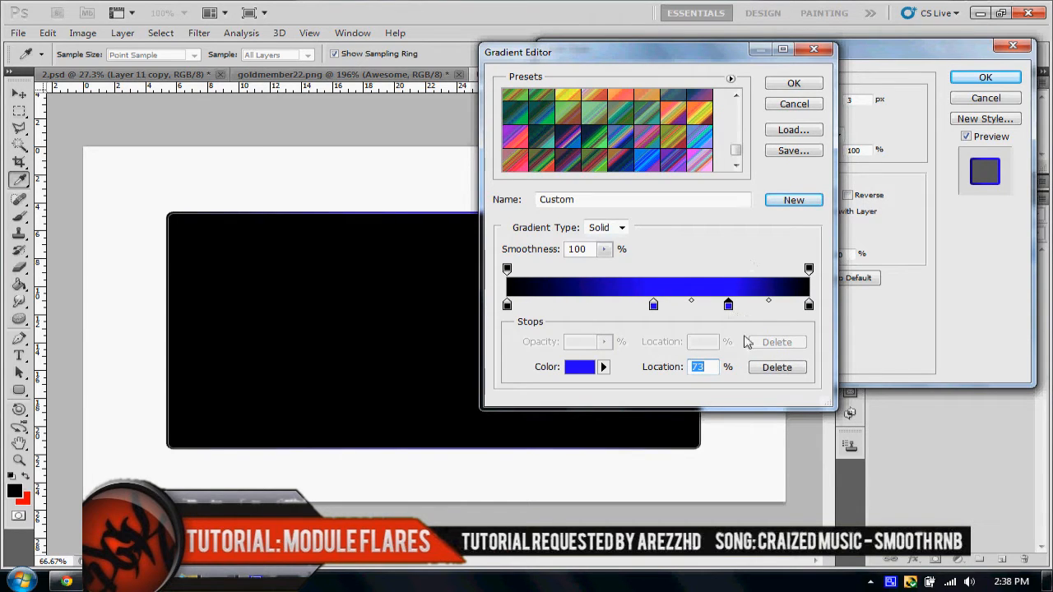
left_click_drag(728, 304, 651, 304)
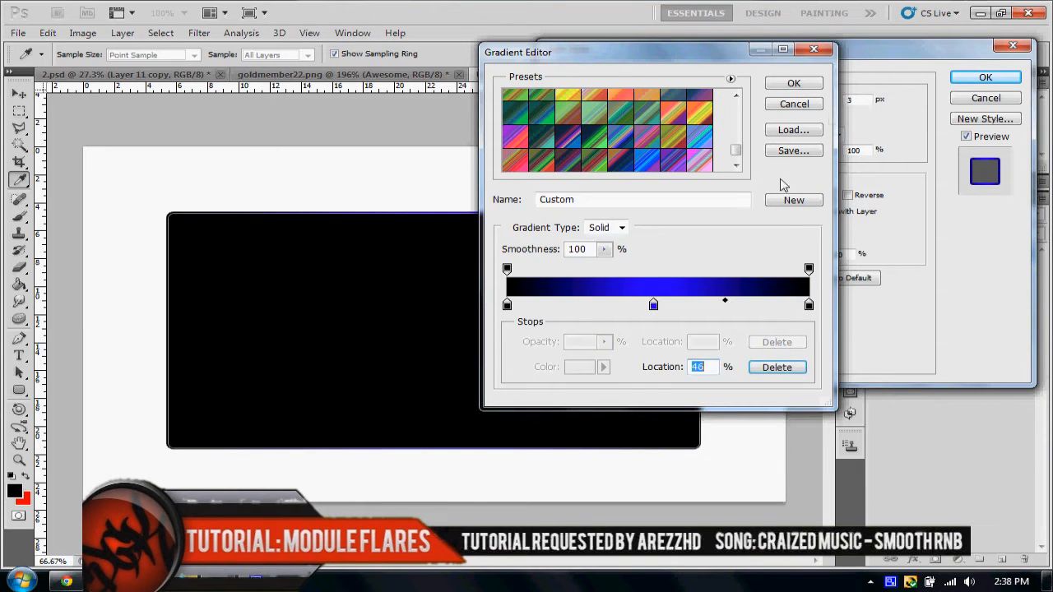
Step: Accept the gradient and apply the stroke layer style to the rectangle
left_click(793, 82)
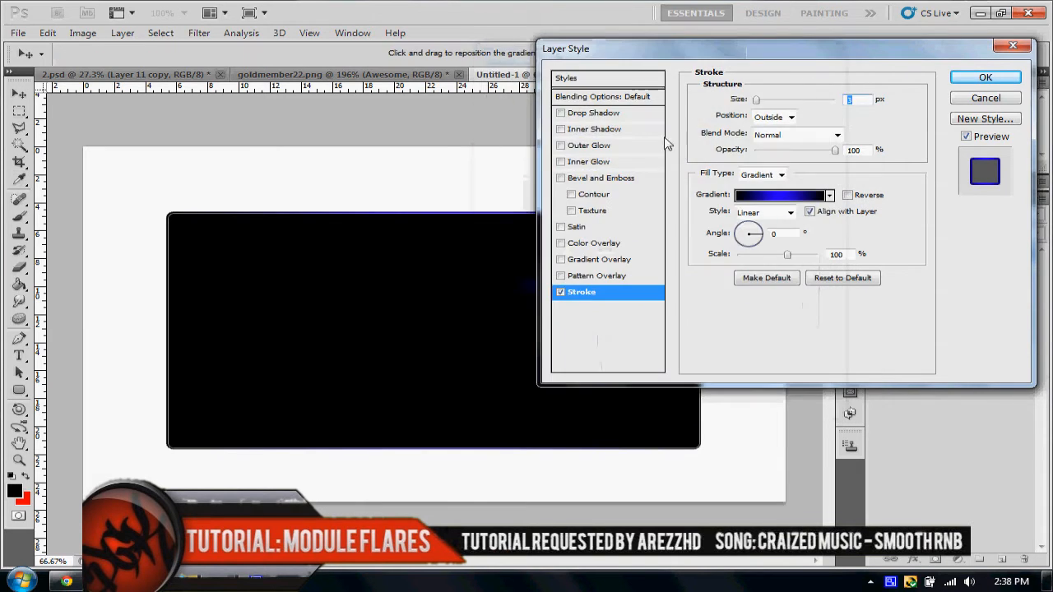
mouse_move(779, 206)
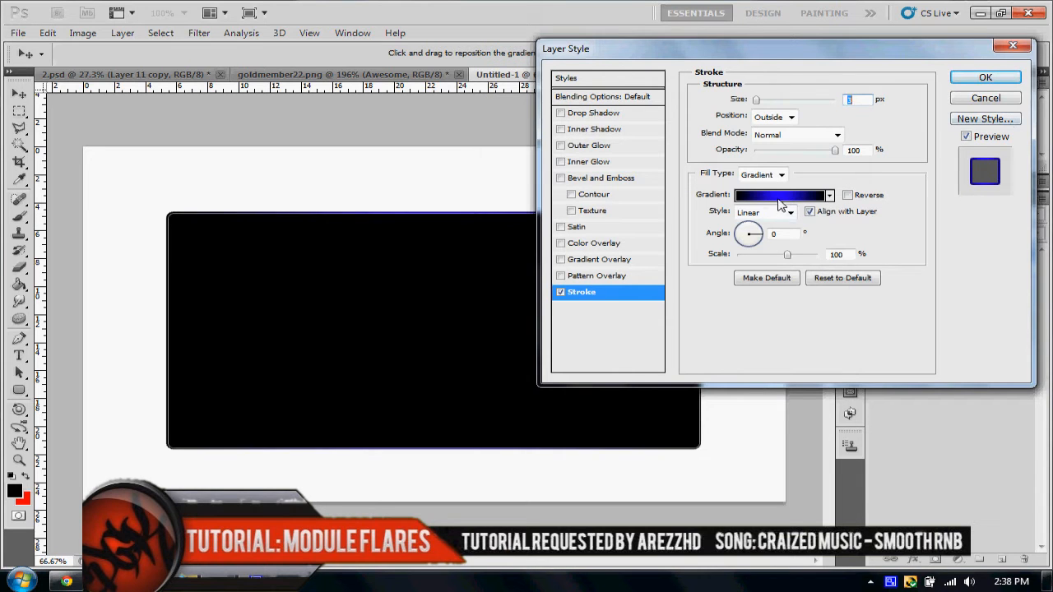
left_click(984, 77)
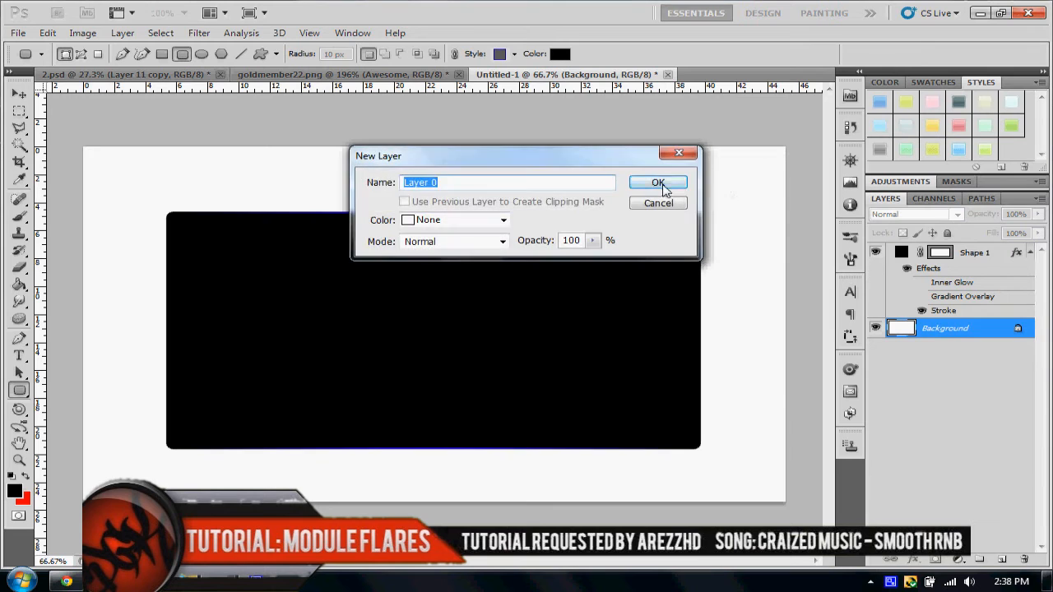
Step: Convert the Background into an editable layer (Layer 0)
left_click(658, 181)
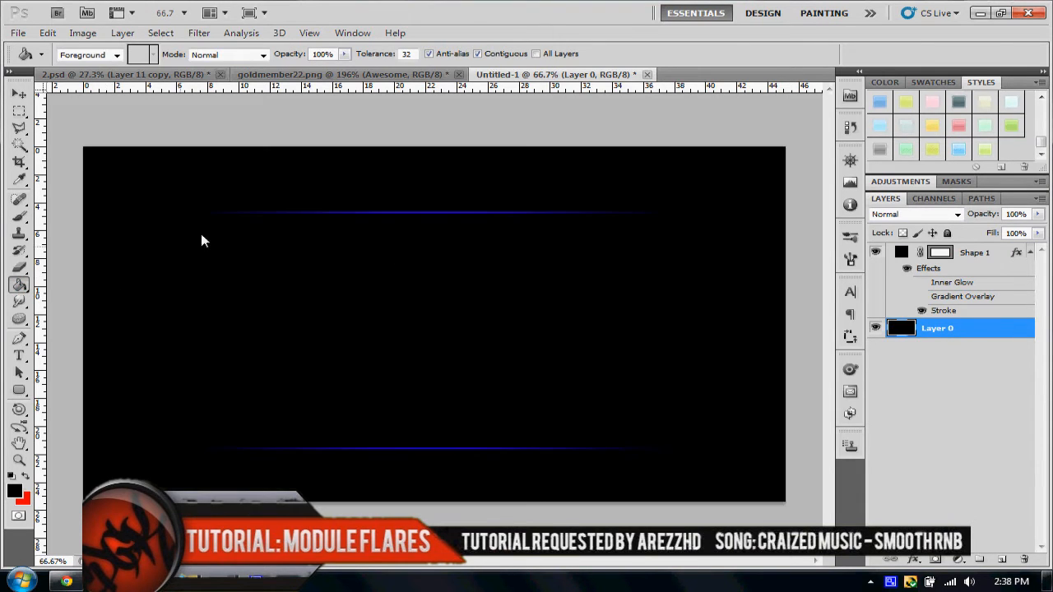
mouse_move(391, 459)
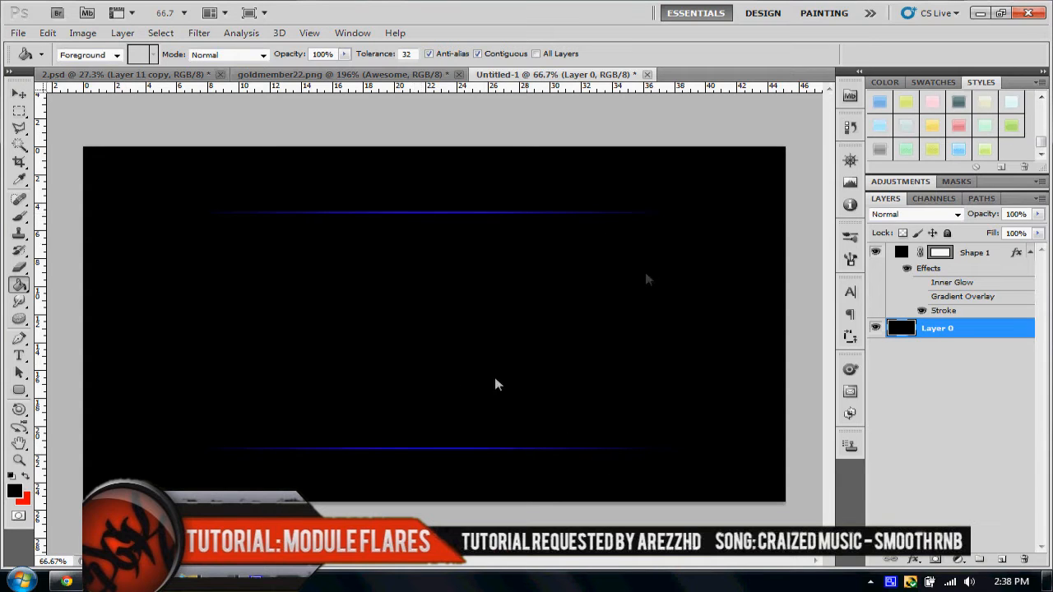
mouse_move(859, 290)
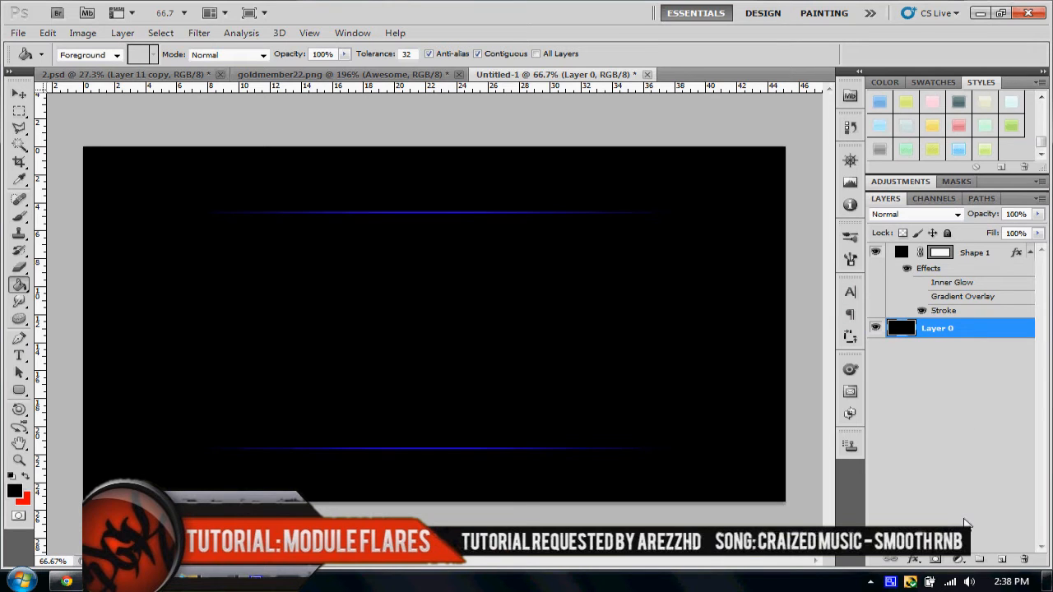
mouse_move(1035, 364)
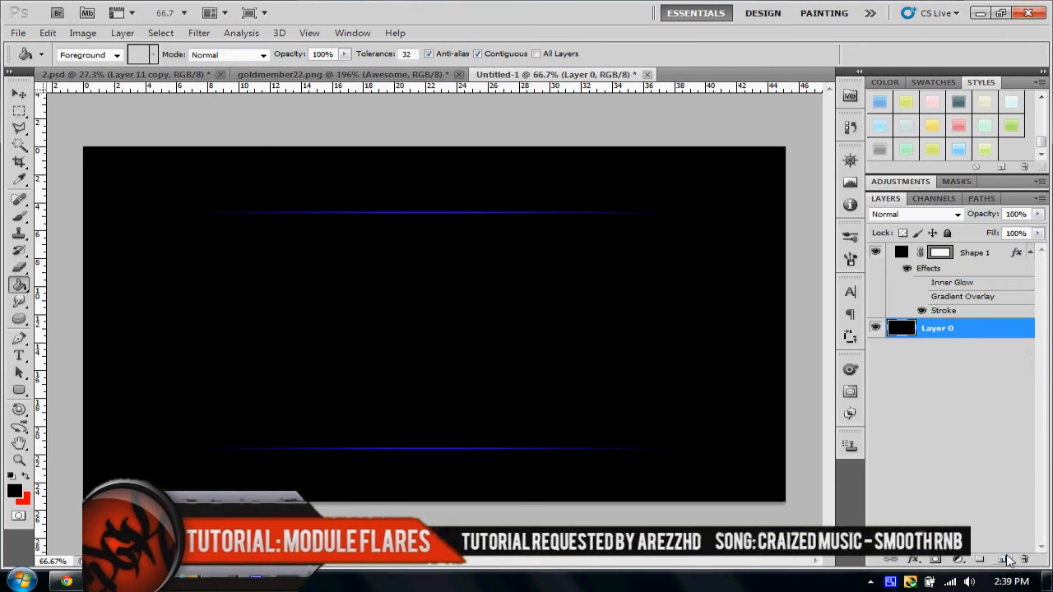
mouse_move(1002, 321)
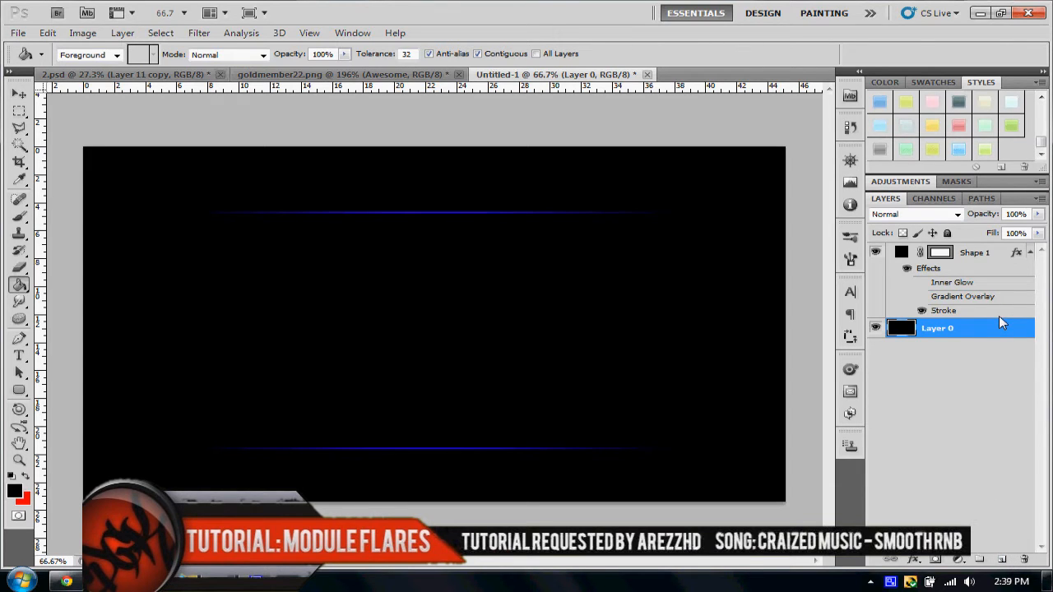
mouse_move(1000, 321)
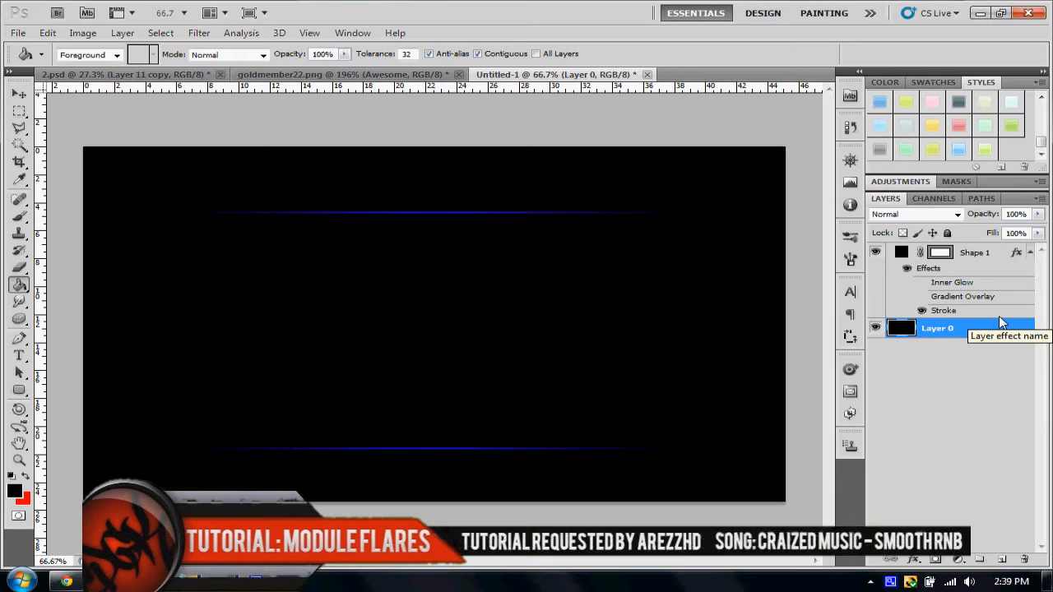
mouse_move(984, 271)
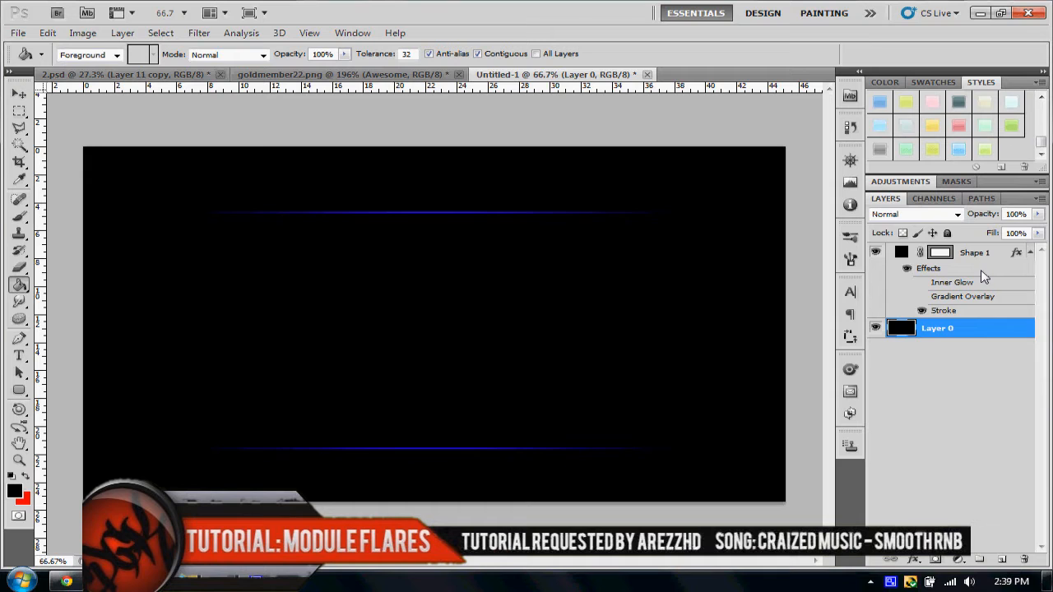
Step: Hide the black background layer so the rectangle sits on transparency
left_click(908, 270)
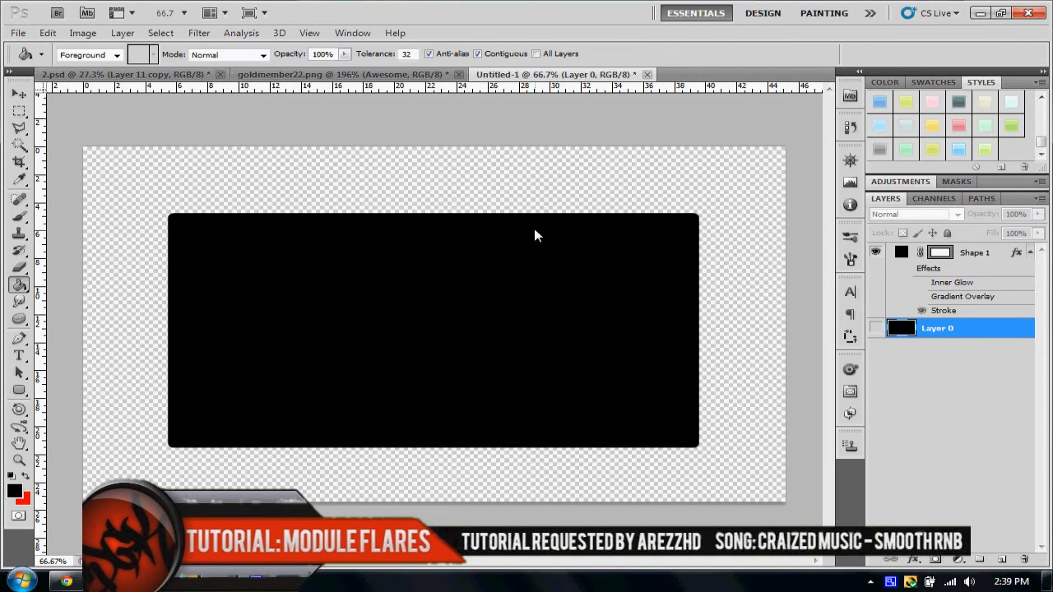
mouse_move(173, 222)
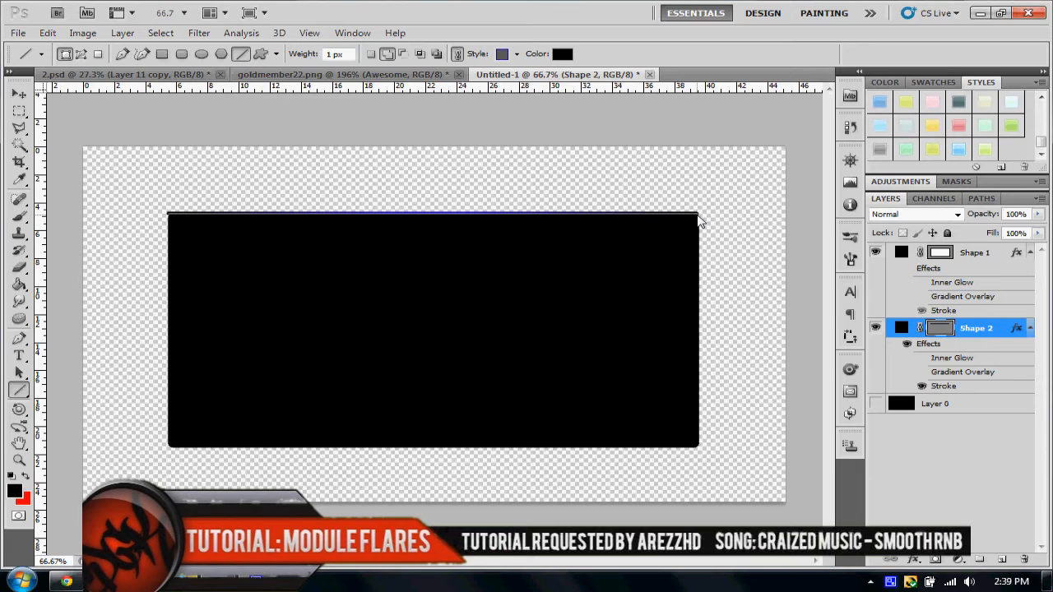
mouse_move(523, 234)
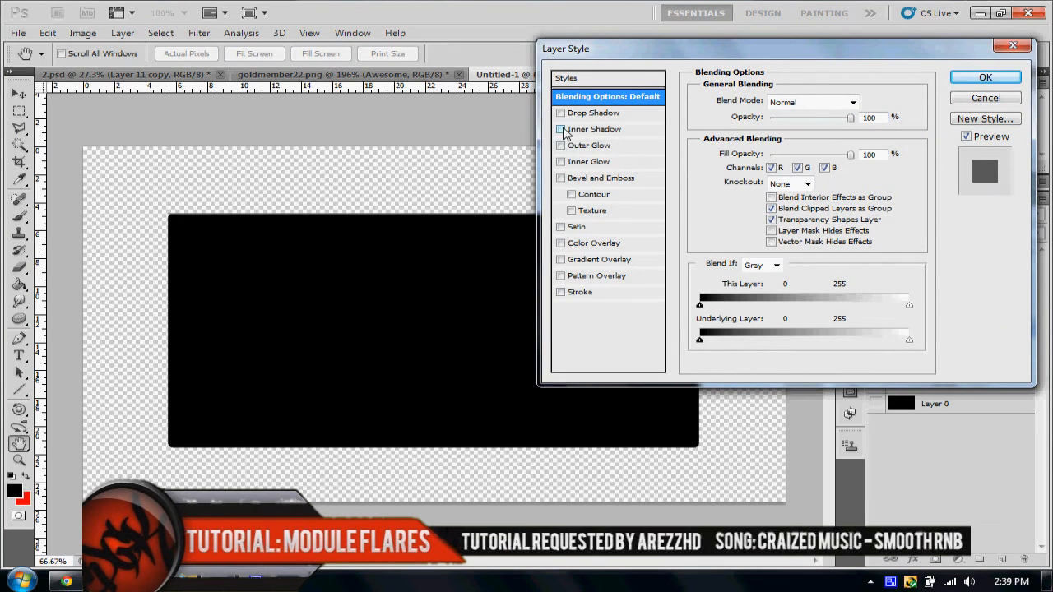
Step: Apply a blue Outer Glow to the top line with Normal blending at 100% opacity
left_click(591, 145)
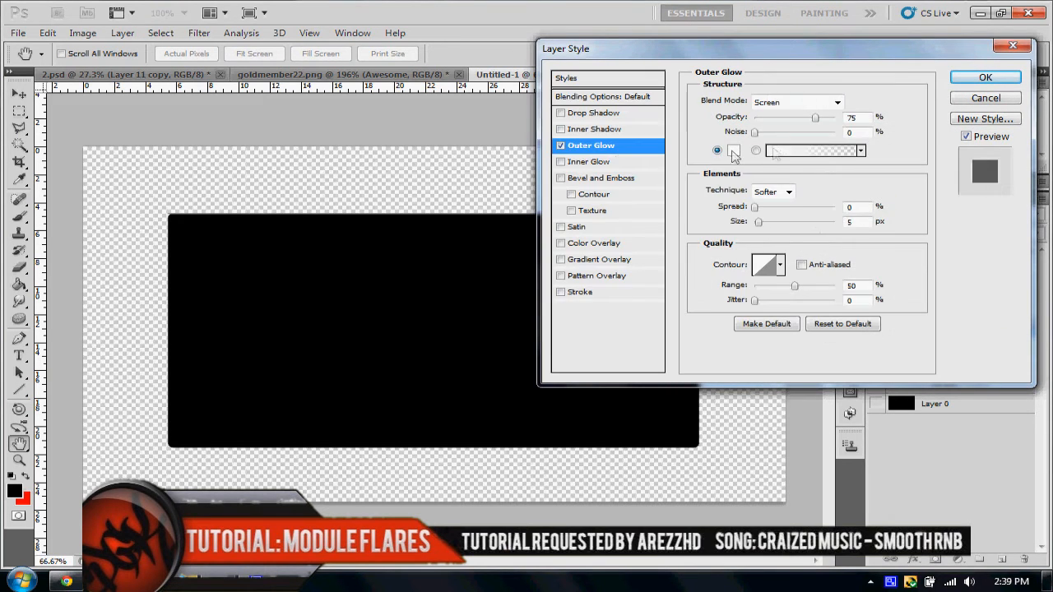
left_click(810, 149)
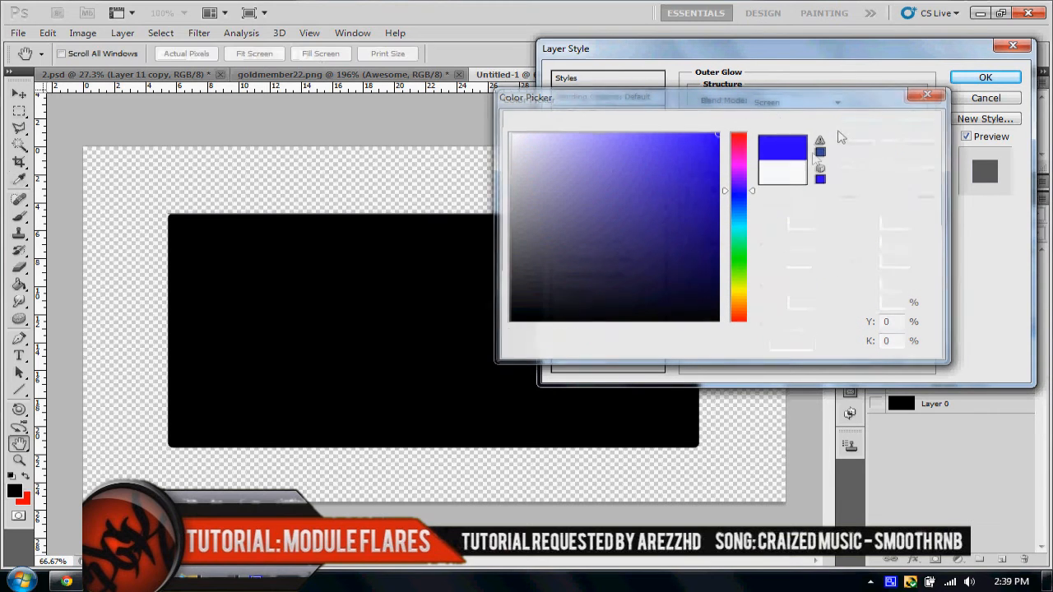
left_click(837, 102)
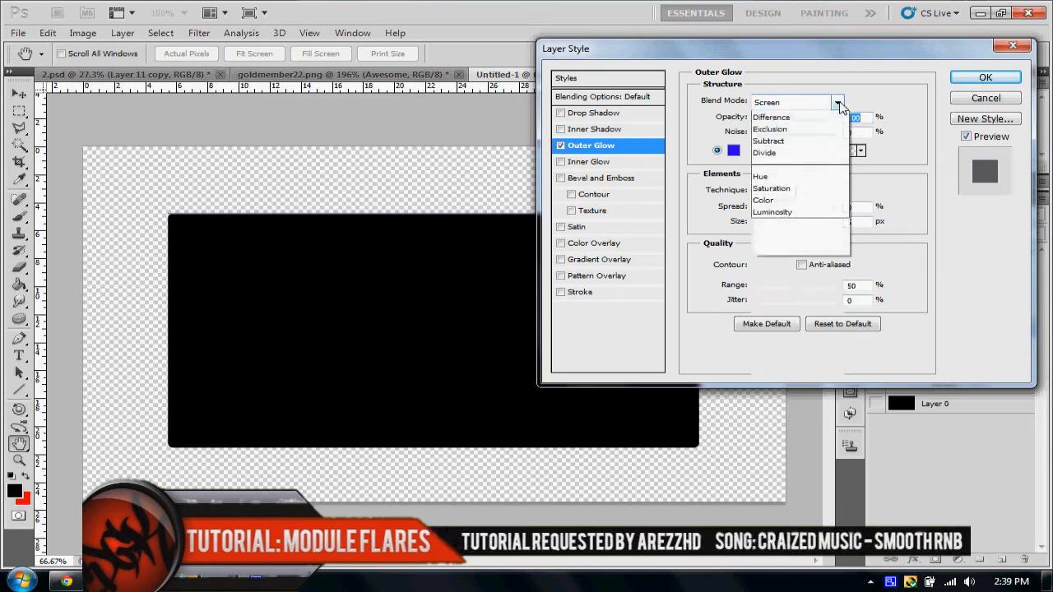
left_click(766, 102)
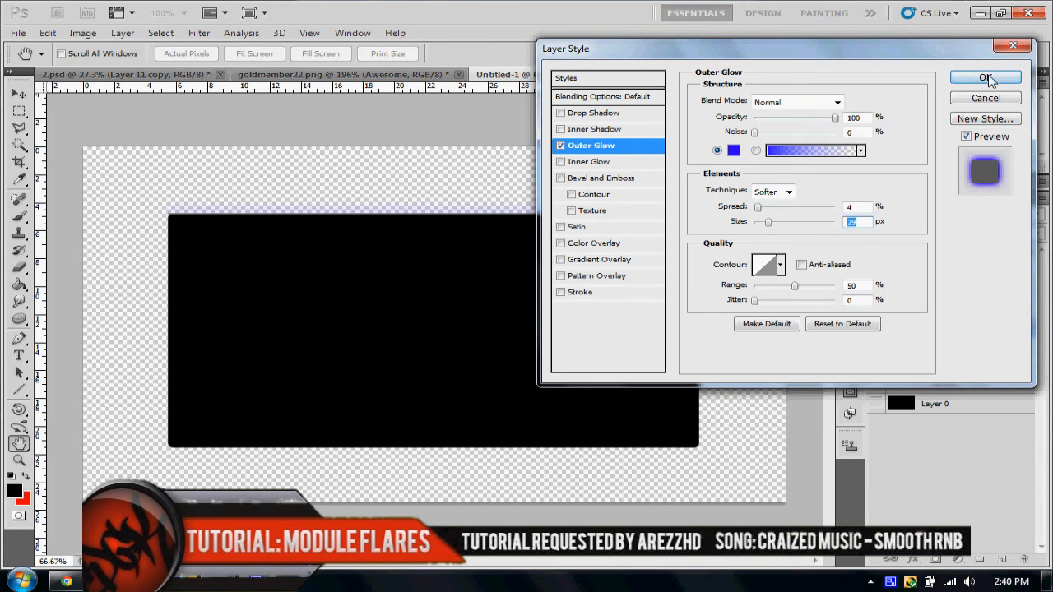
left_click(984, 78)
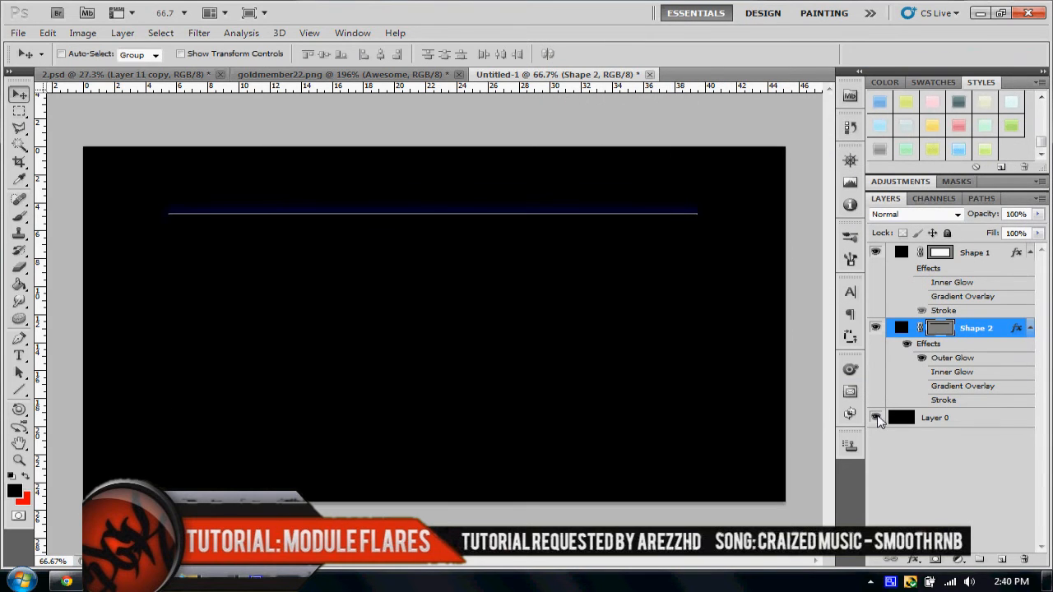
mouse_move(875, 418)
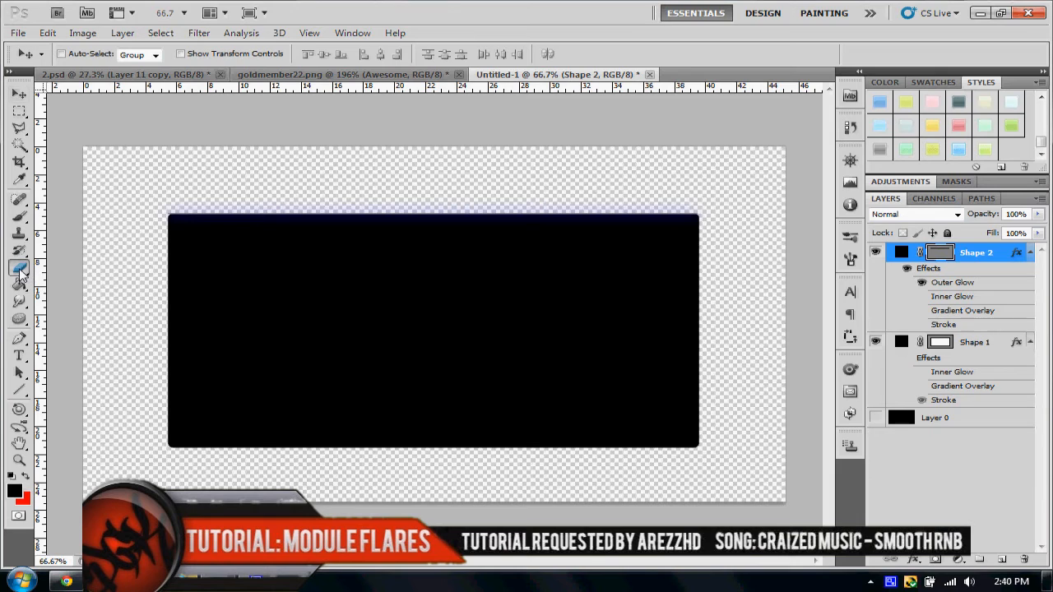
Step: Select the Eraser tool
left_click(20, 267)
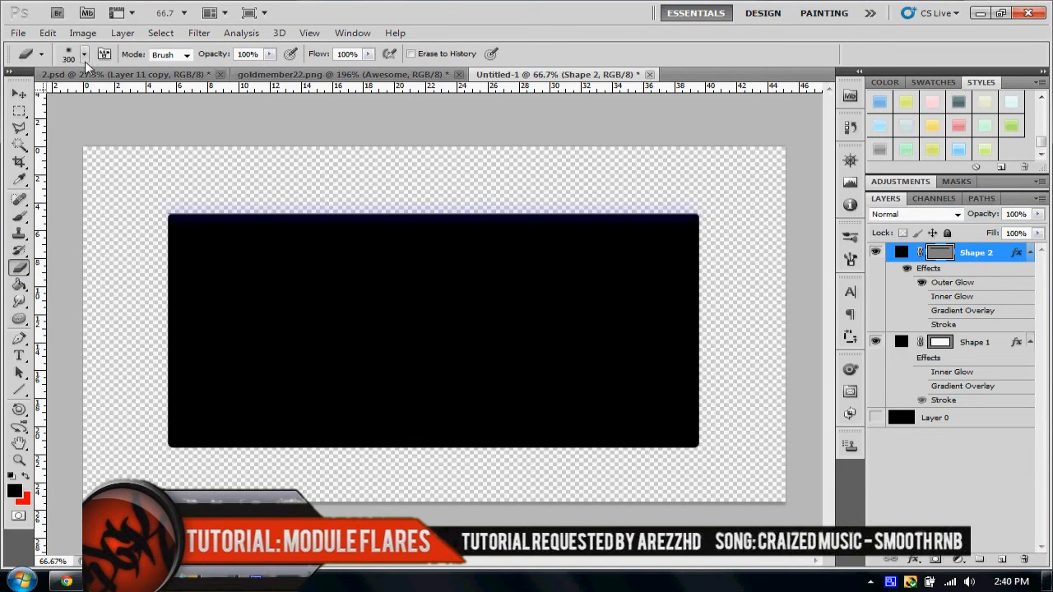
Step: Set the Eraser to Brush mode with a large soft brush and erase the line's ends
left_click(84, 53)
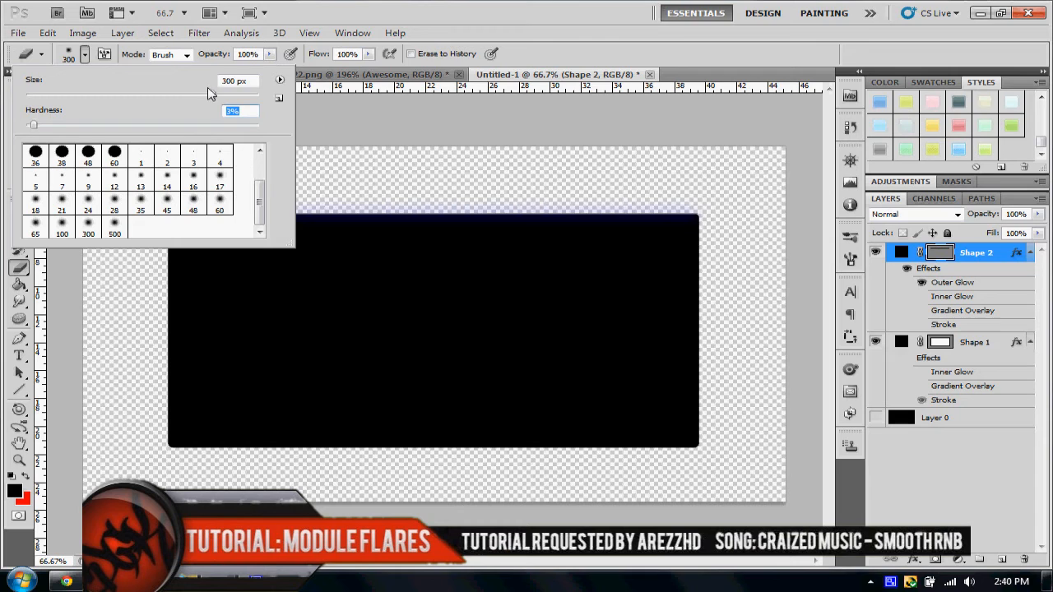
left_click(186, 55)
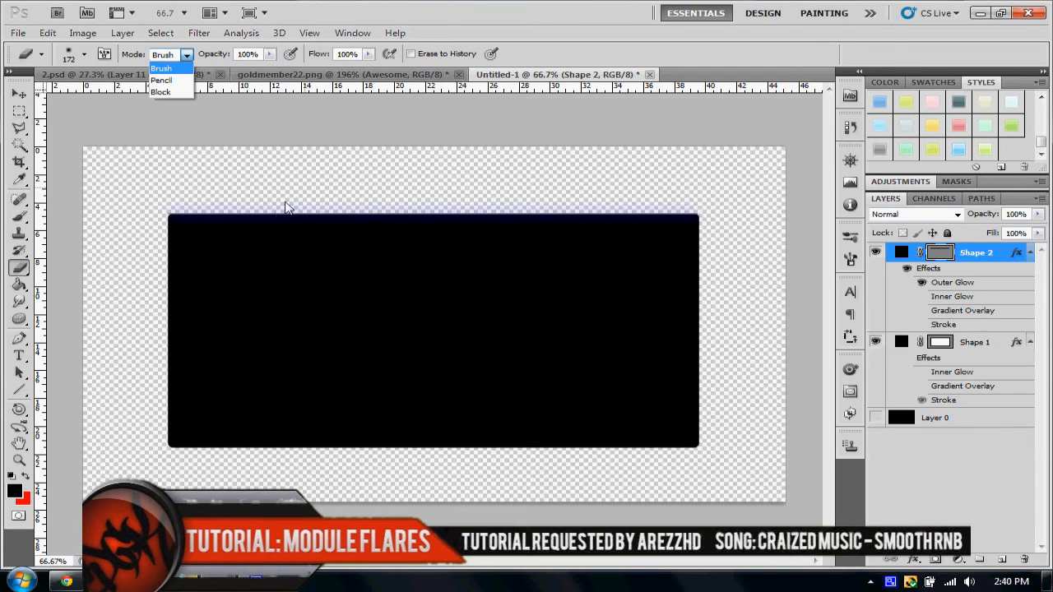
left_click(161, 68)
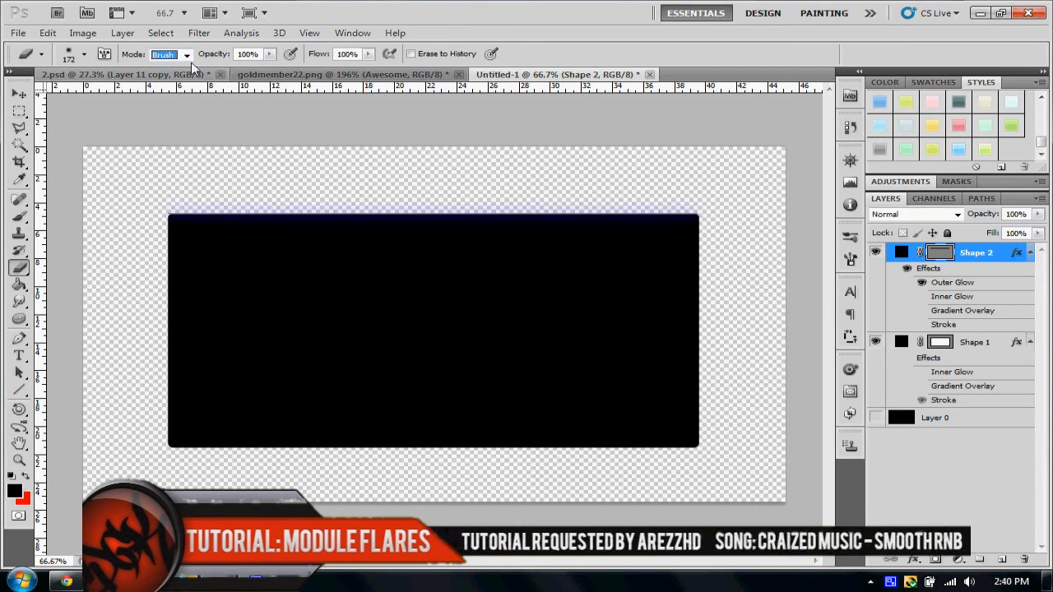
left_click(187, 54)
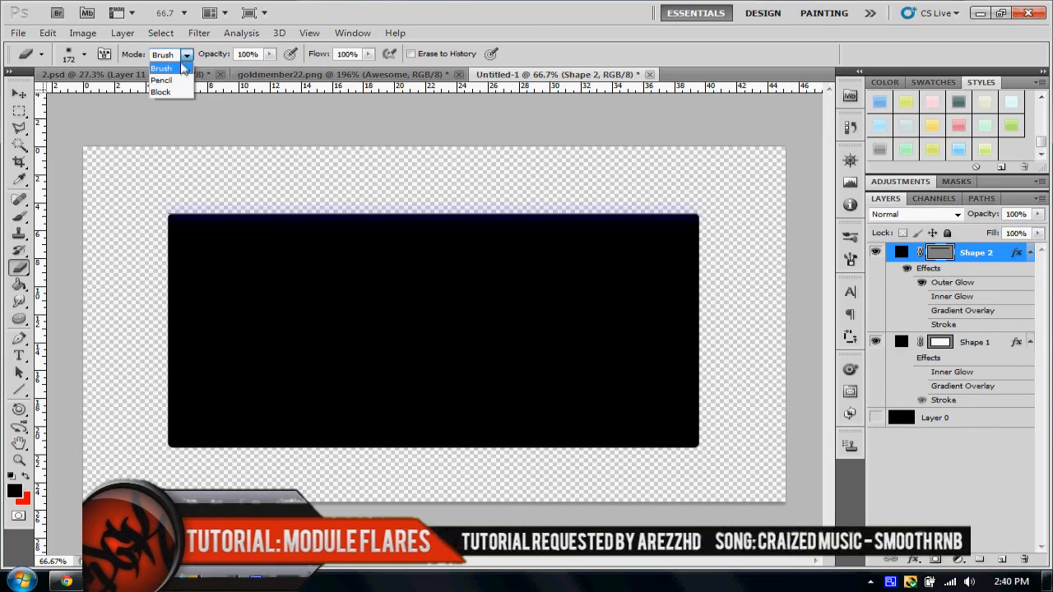
left_click(85, 52)
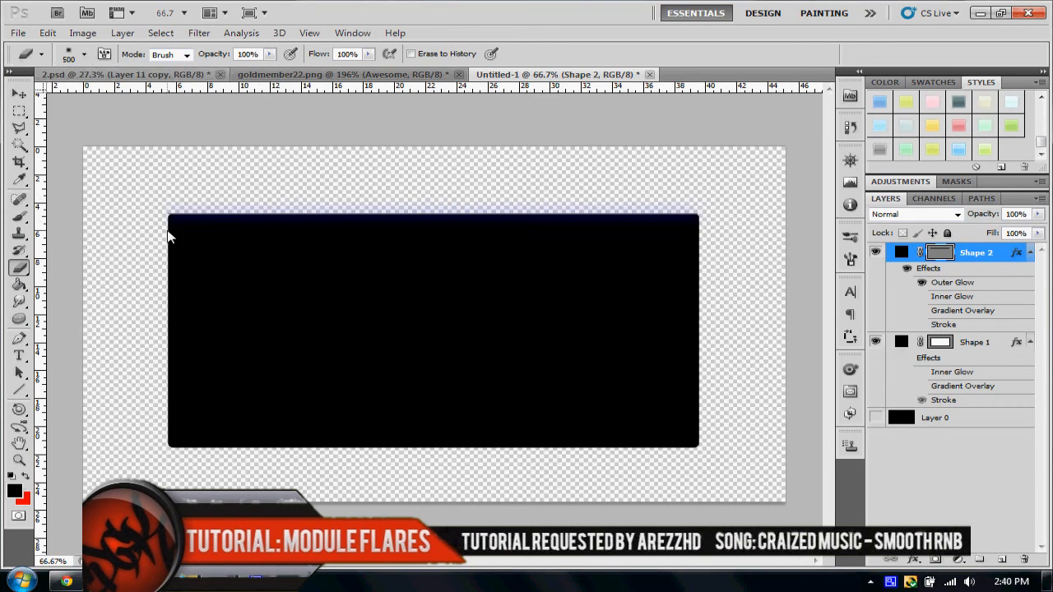
right_click(974, 253)
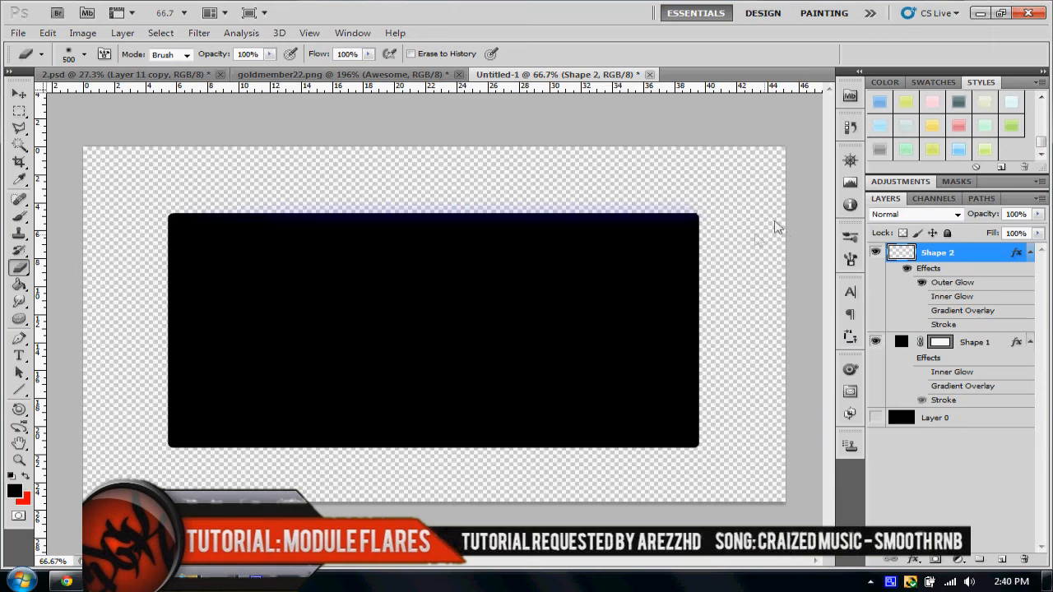
mouse_move(1024, 470)
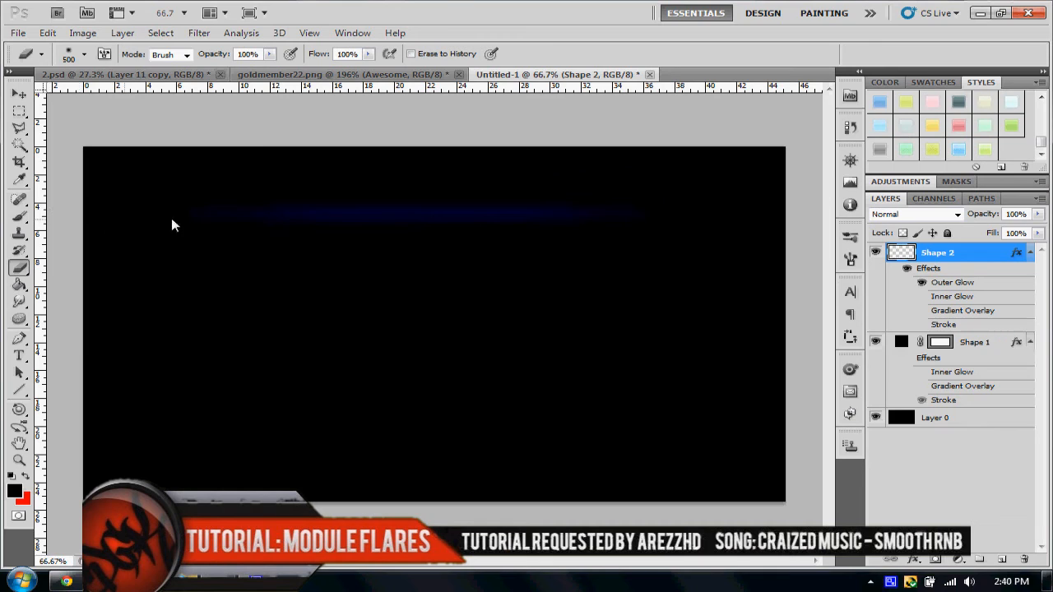
mouse_move(695, 237)
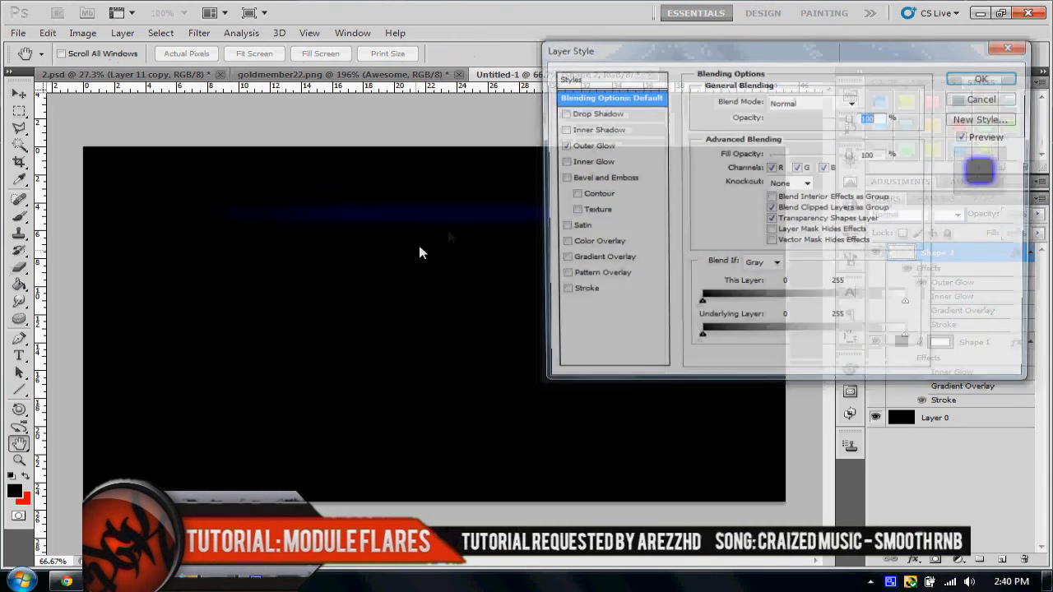
Step: Add a blue (#464aff) Inner Glow to the Shape 2 flare line
left_click(591, 161)
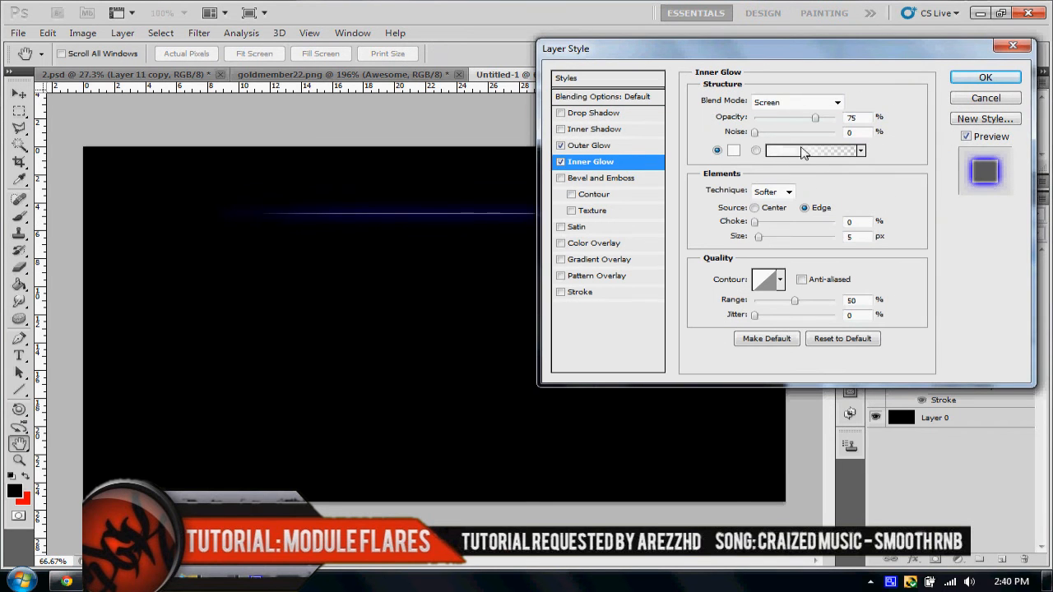
left_click(984, 77)
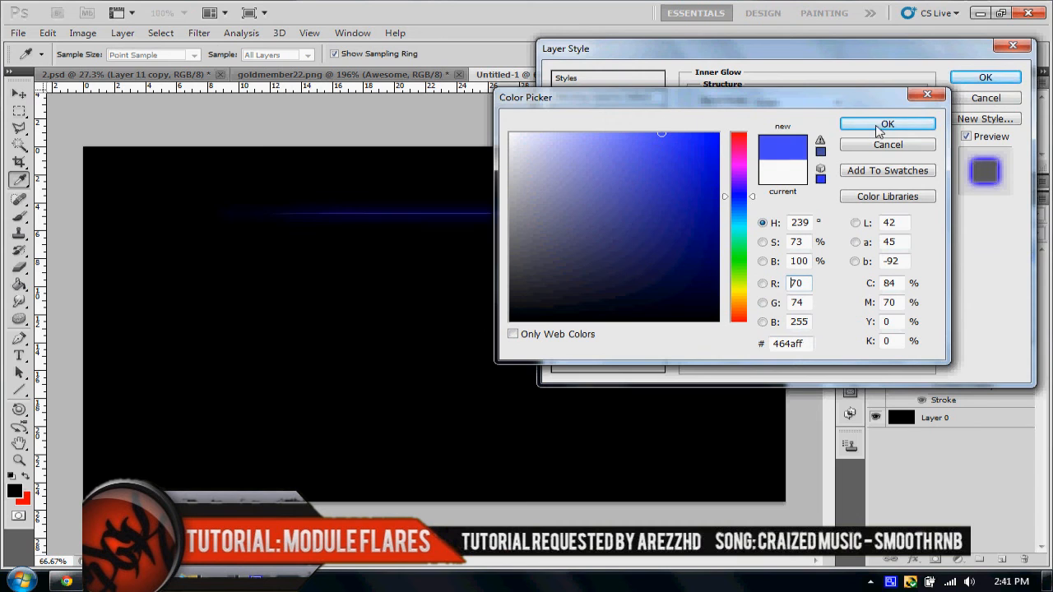
left_click(887, 124)
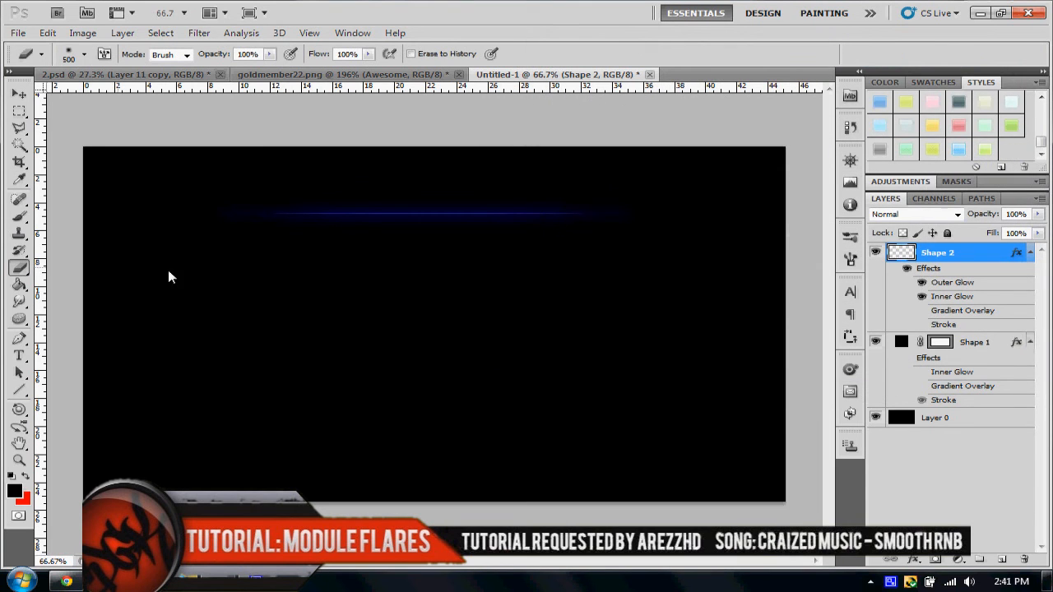
mouse_move(464, 224)
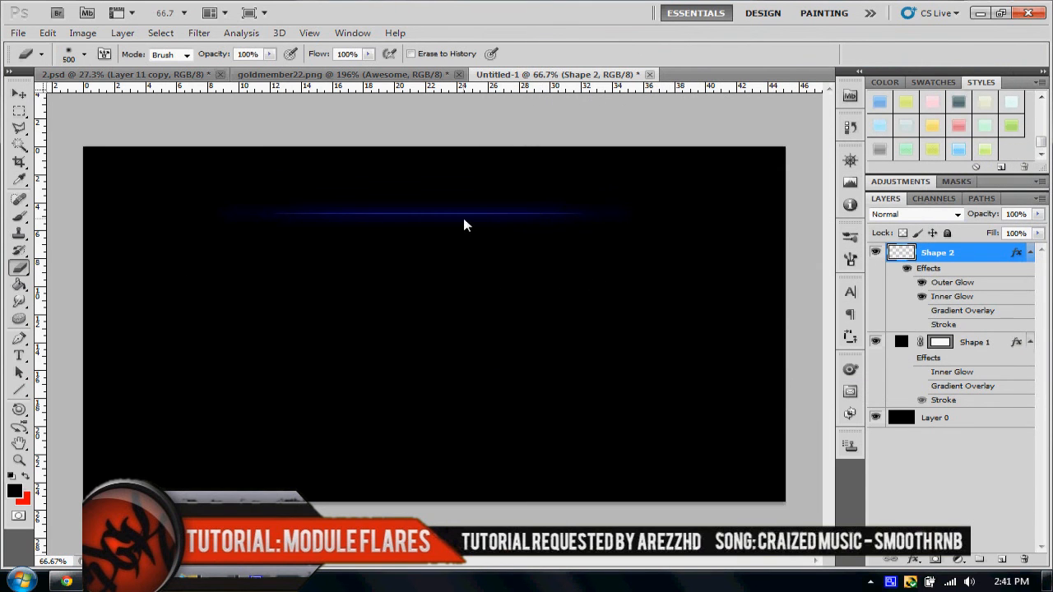
mouse_move(428, 245)
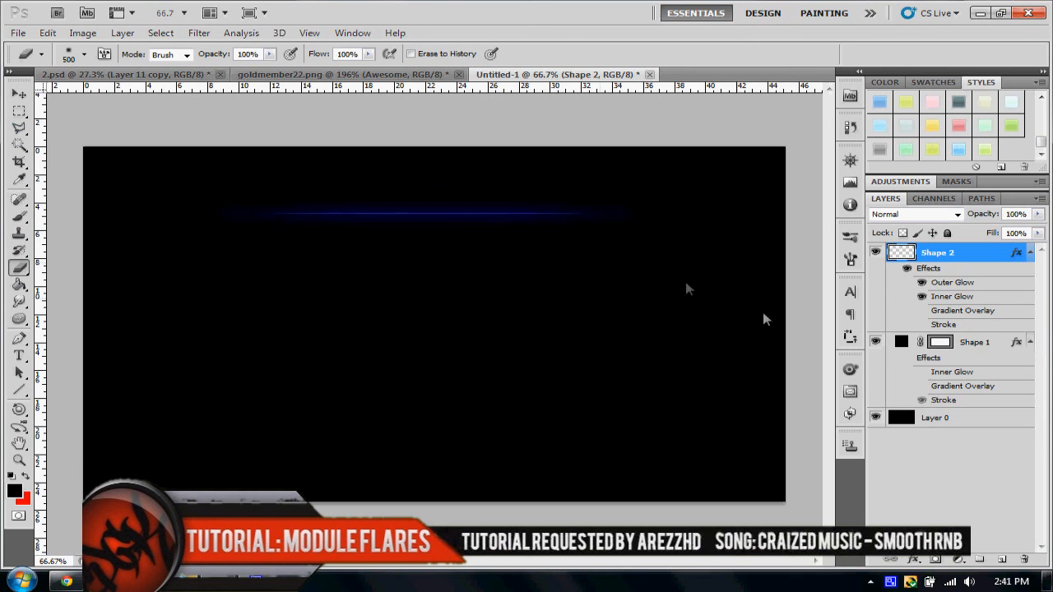
left_click(908, 360)
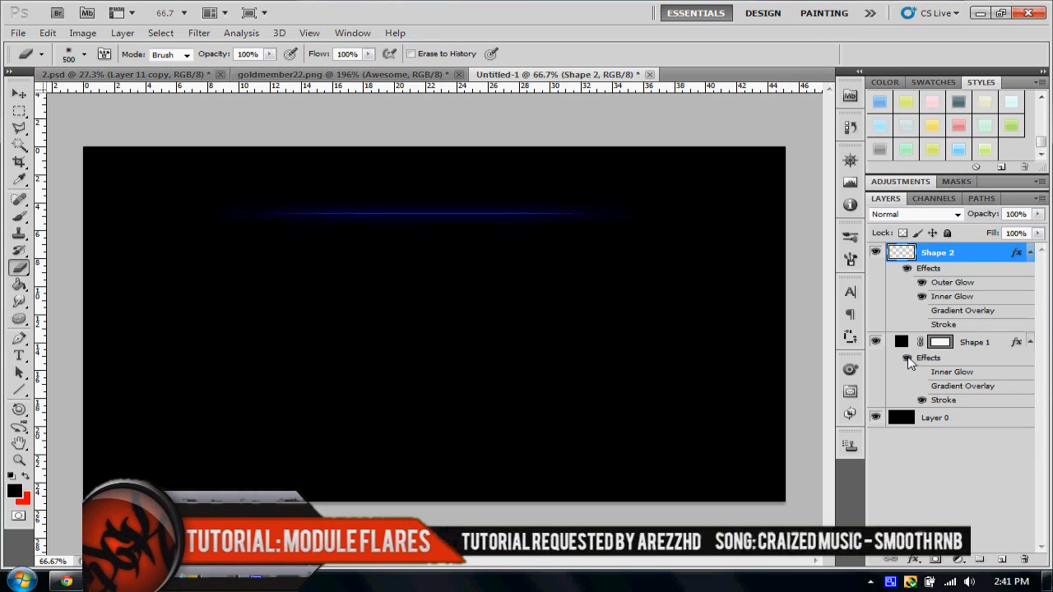